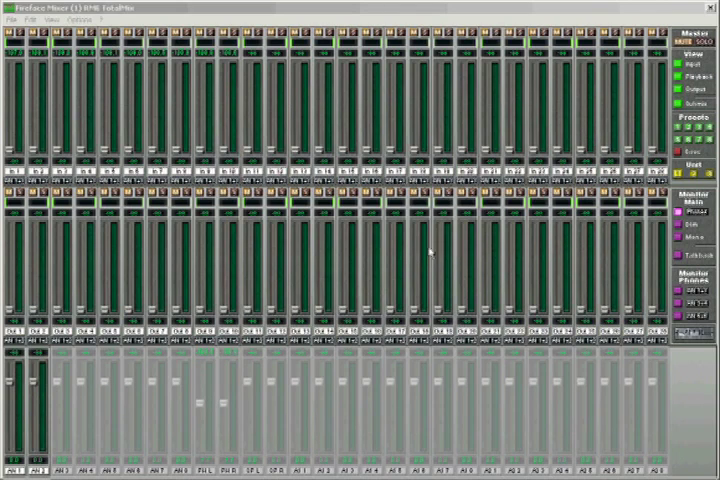
pyautogui.moveTo(140, 248)
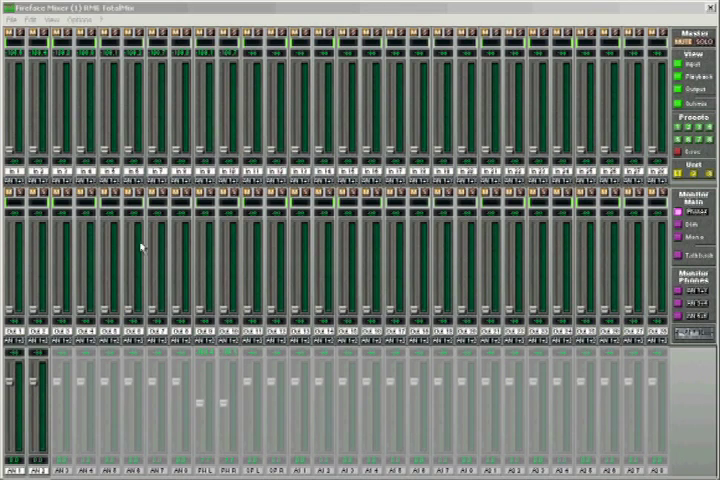
pyautogui.moveTo(68, 382)
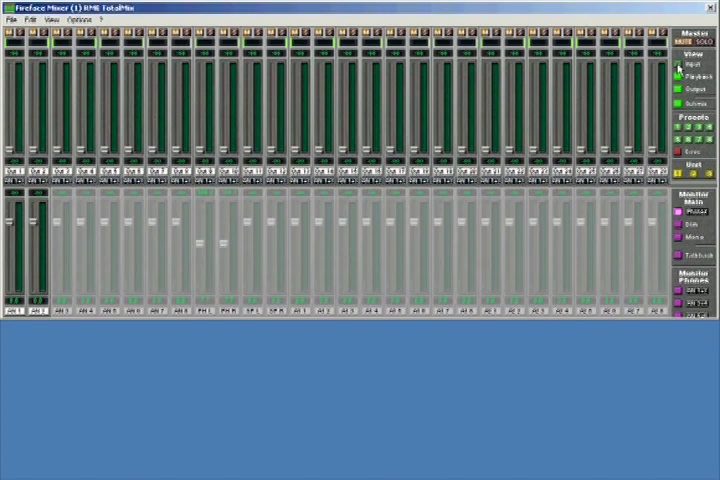
# Toggle the playback and output rows in the View menu so only the input row shows.
pyautogui.click(684, 78)
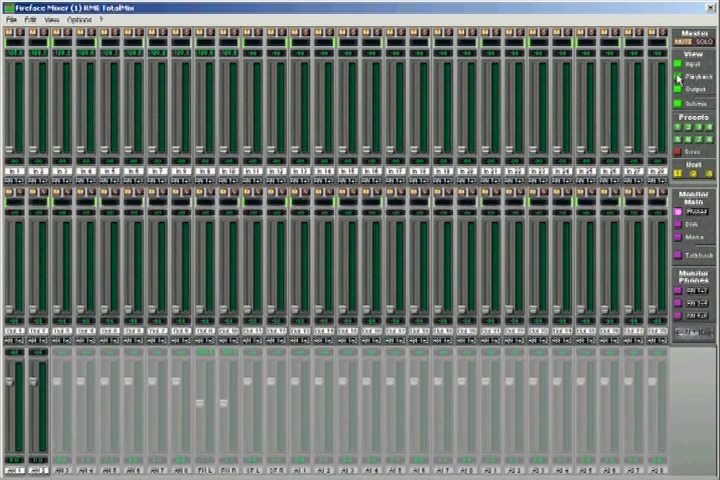
pyautogui.click(684, 76)
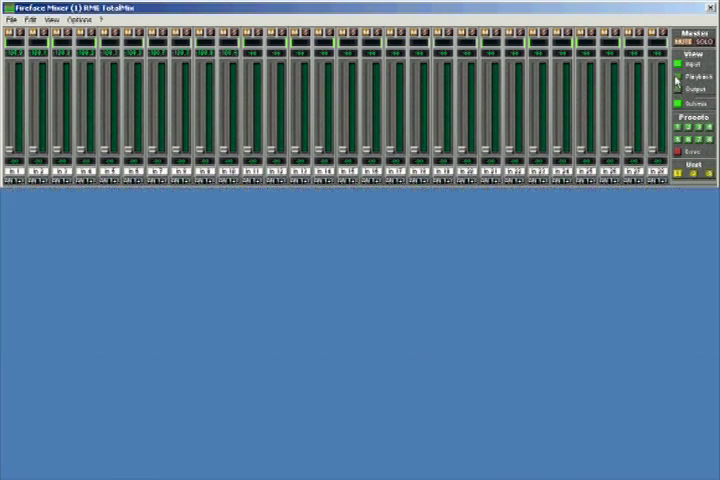
pyautogui.click(684, 84)
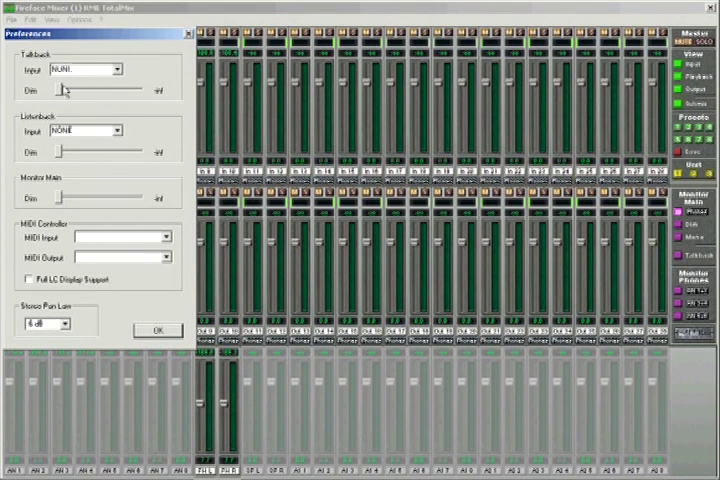
# Make the microphone input the talkback source and raise its Dim amount.
pyautogui.click(112, 68)
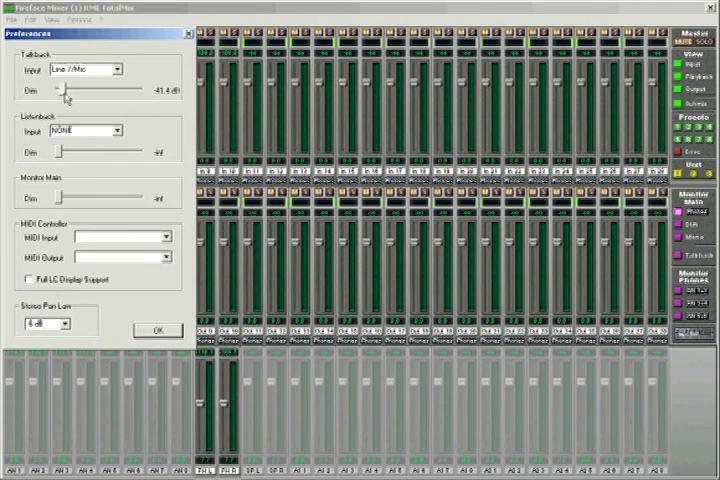
pyautogui.moveTo(70, 90); pyautogui.dragTo(90, 90)
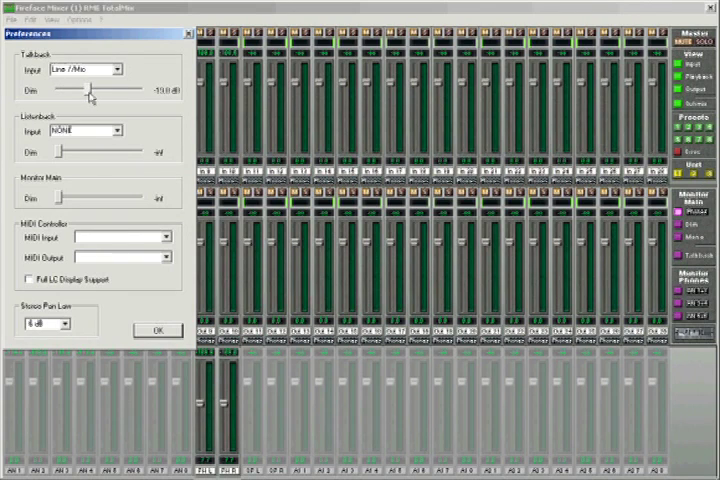
pyautogui.moveTo(92, 90); pyautogui.dragTo(100, 90)
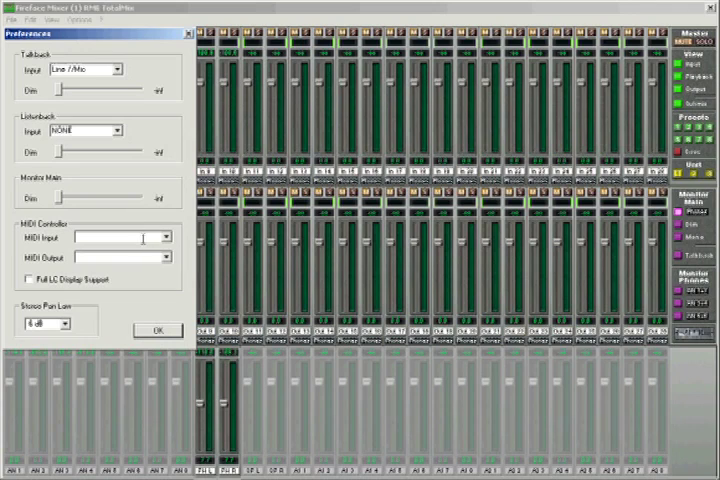
# Choose the MIDI input port and stereo pan law, then confirm Preferences to return to the mixer.
pyautogui.click(164, 236)
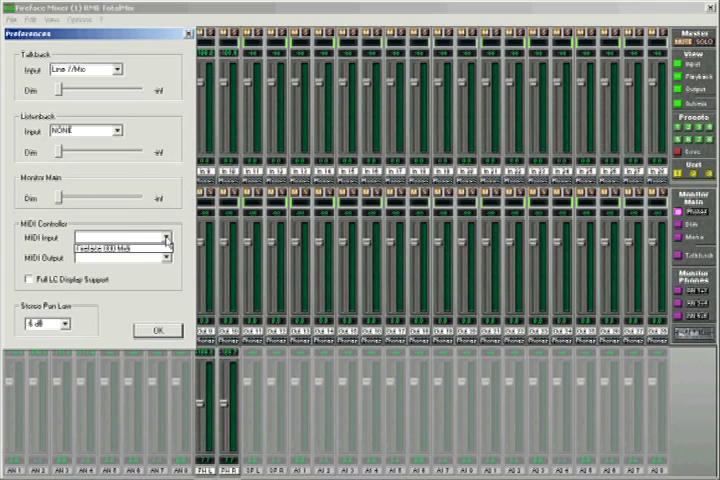
pyautogui.click(164, 256)
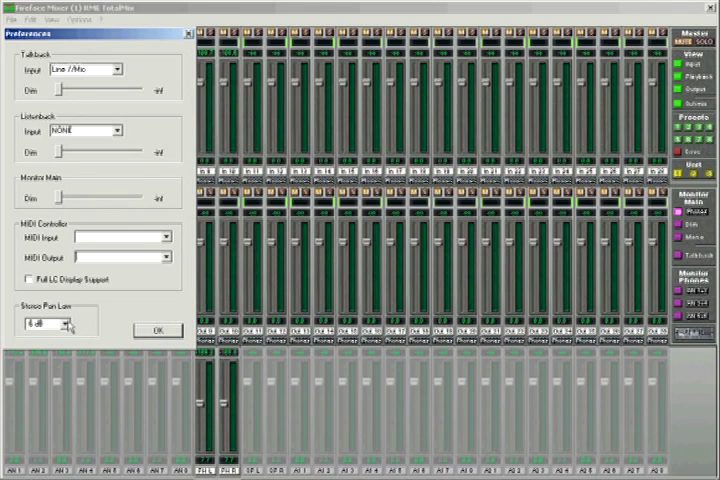
pyautogui.click(62, 324)
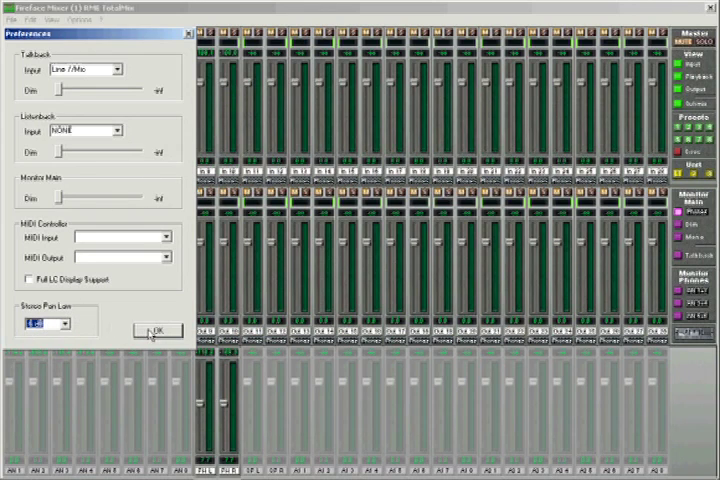
pyautogui.click(156, 330)
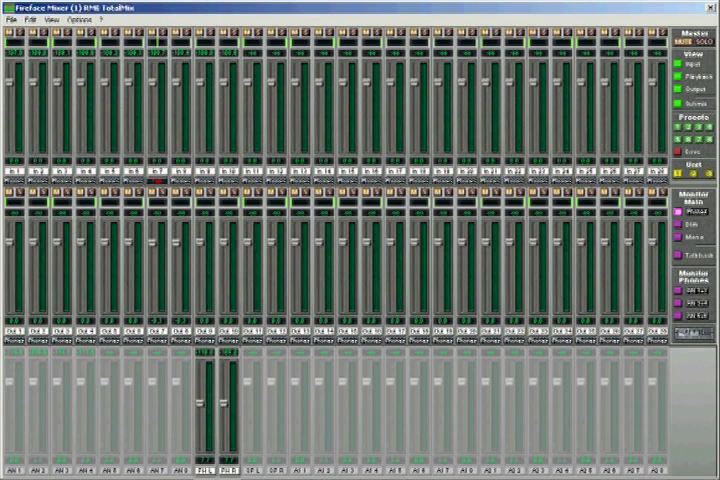